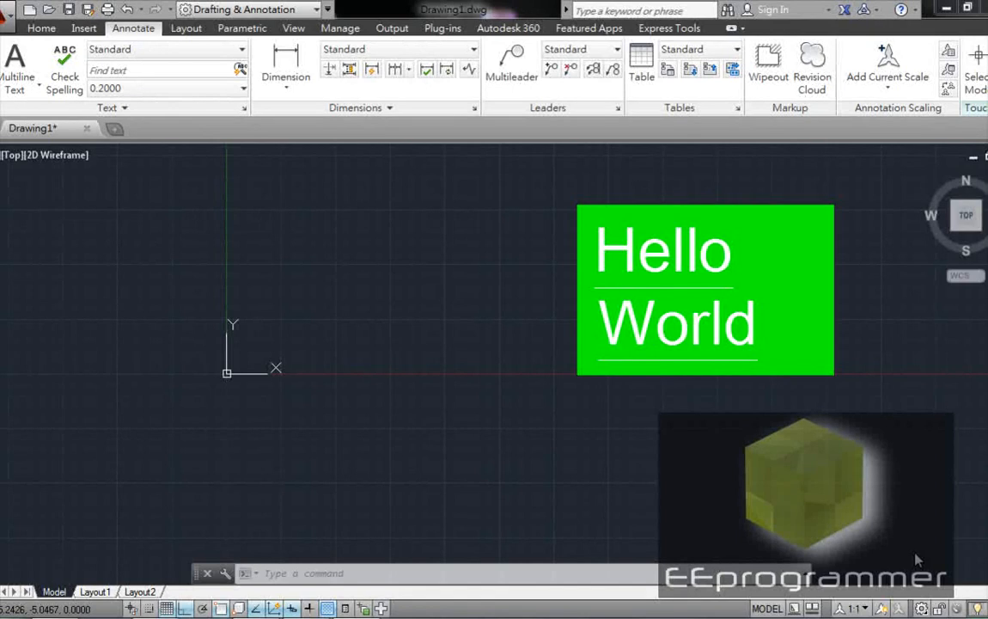
pyautogui.moveTo(103, 307)
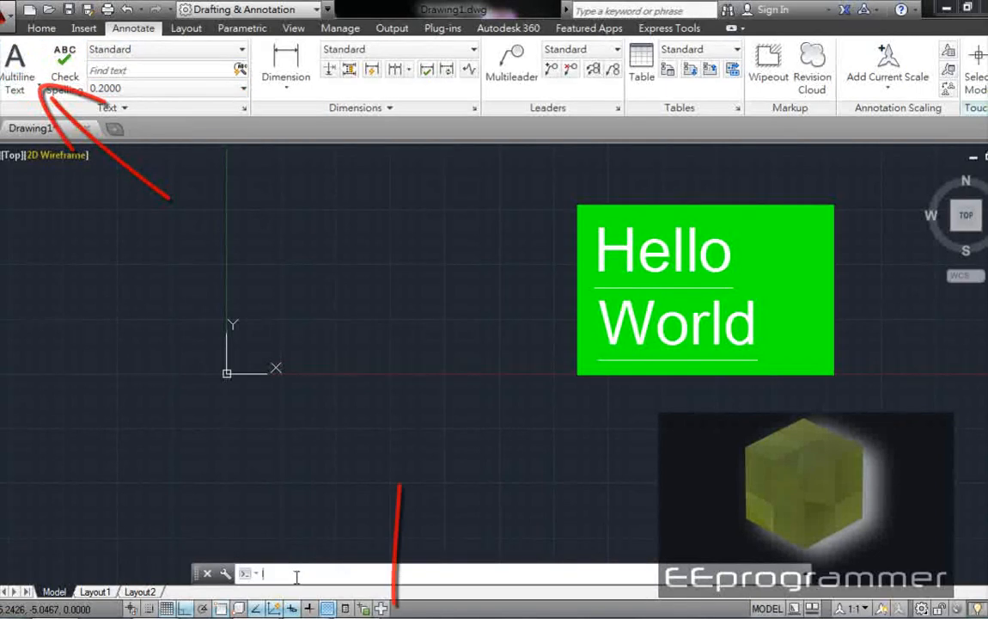
# Start the MTEXT command by entering the MTE alias.
pyautogui.write('mte')
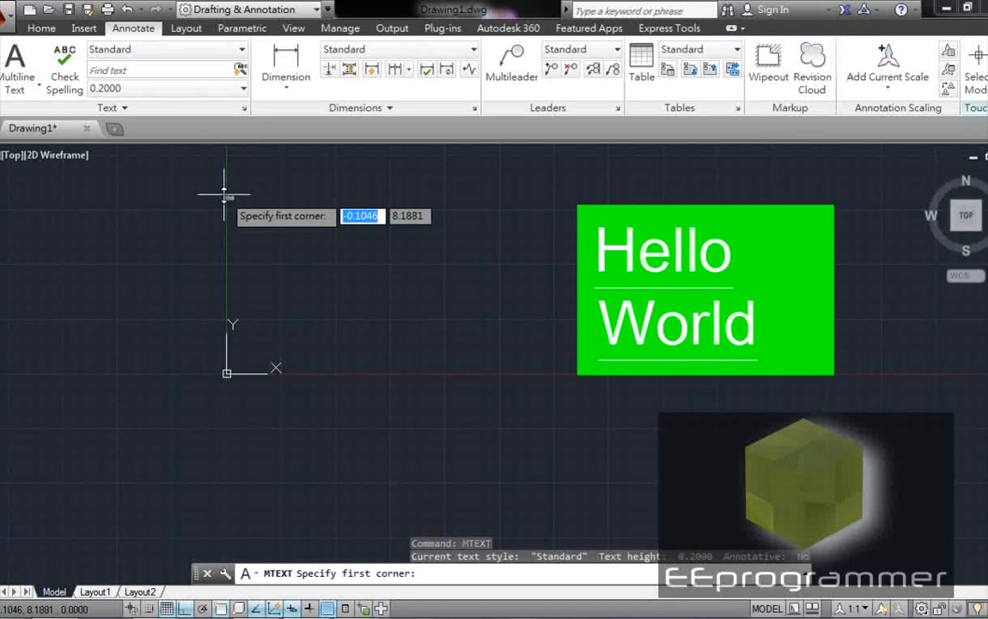
# Place a text box above the origin and enter 'Hello' and 'World' on two lines.
pyautogui.click(223, 189)
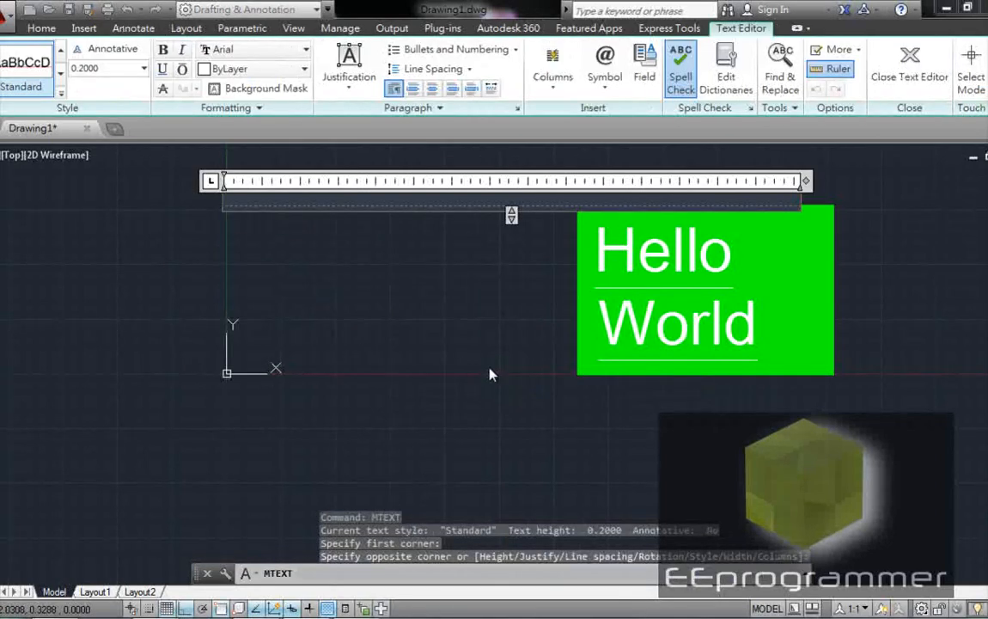
pyautogui.write('Hello')
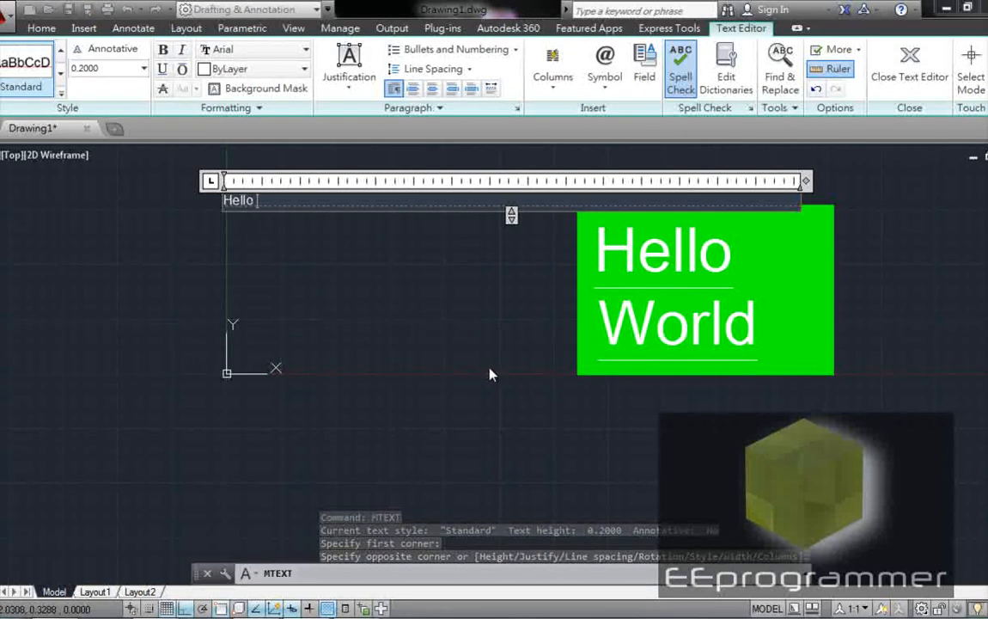
pyautogui.write('World')
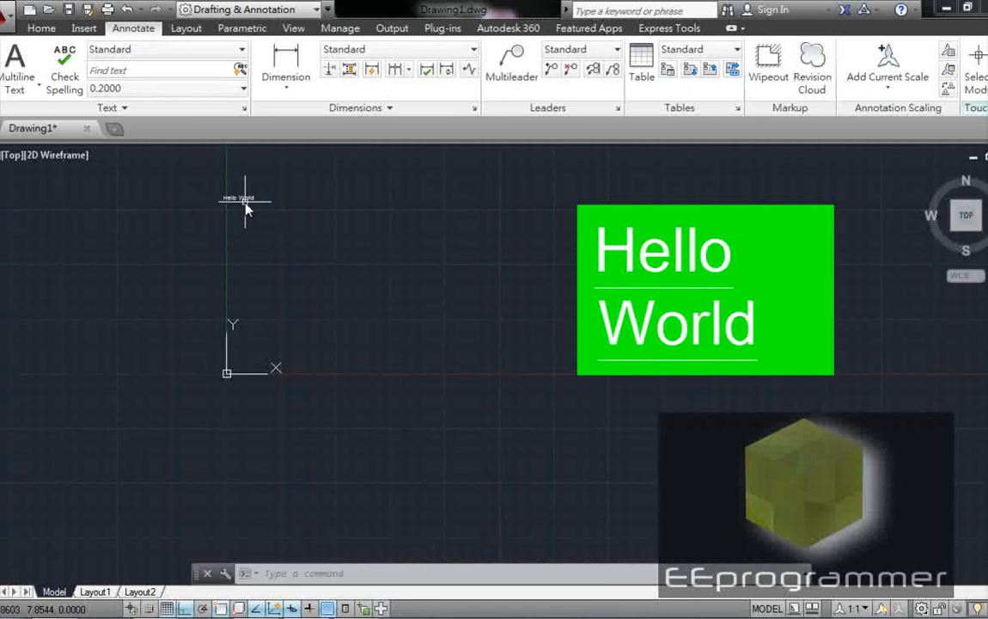
pyautogui.moveTo(506, 280)
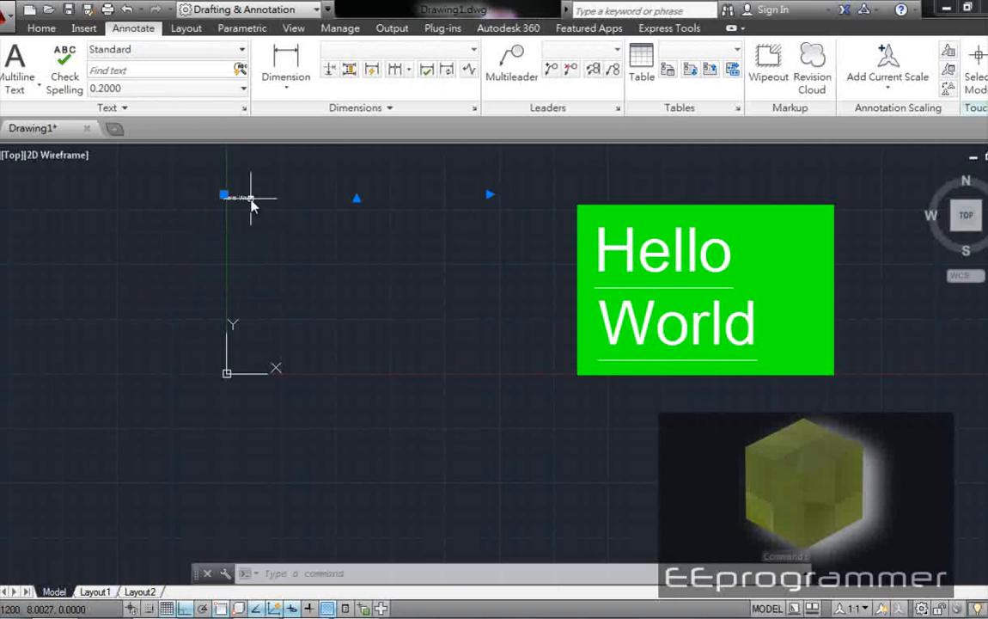
# Reopen the new text via Mtext Edit and select the Hello World contents.
pyautogui.rightClick(252, 205)
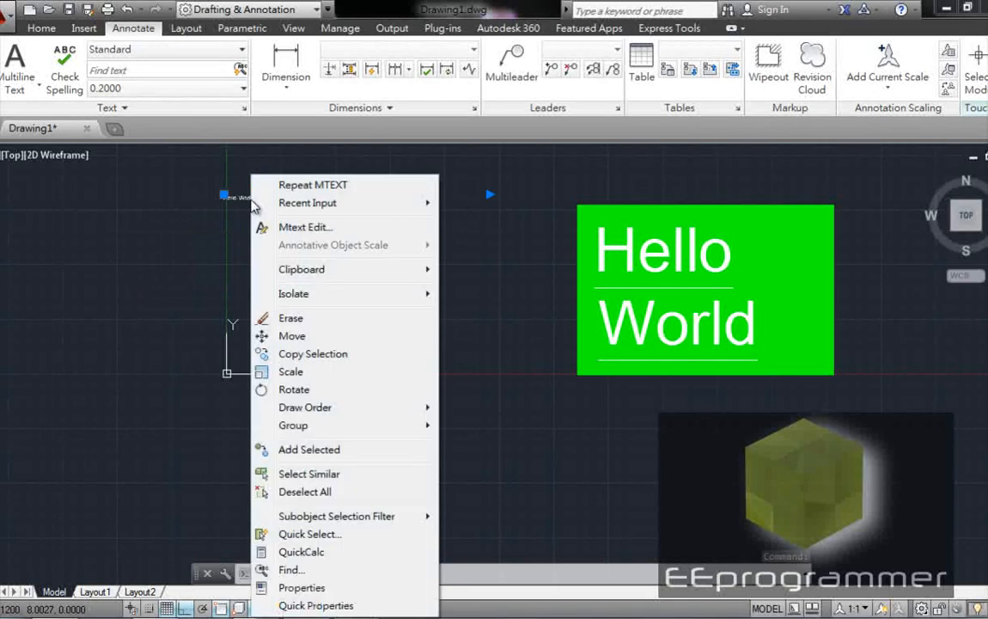
pyautogui.click(306, 227)
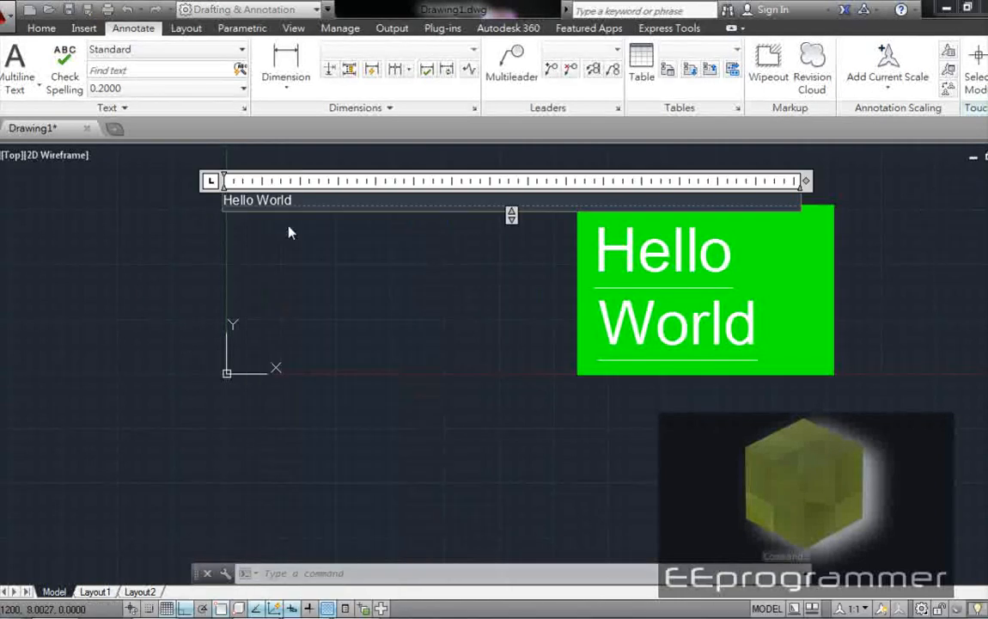
pyautogui.doubleClick(257, 200)
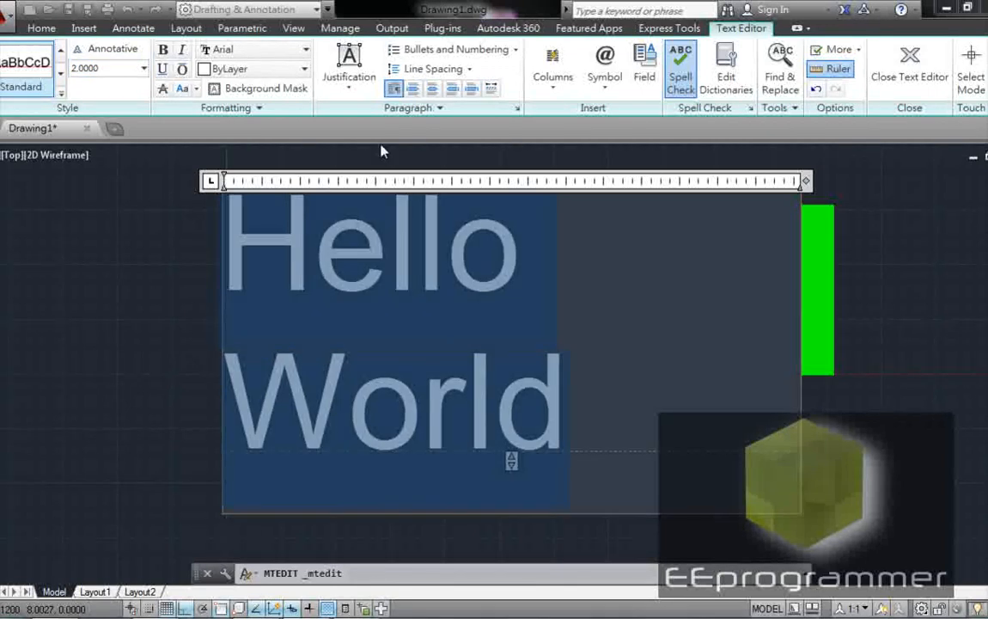
pyautogui.moveTo(847, 268)
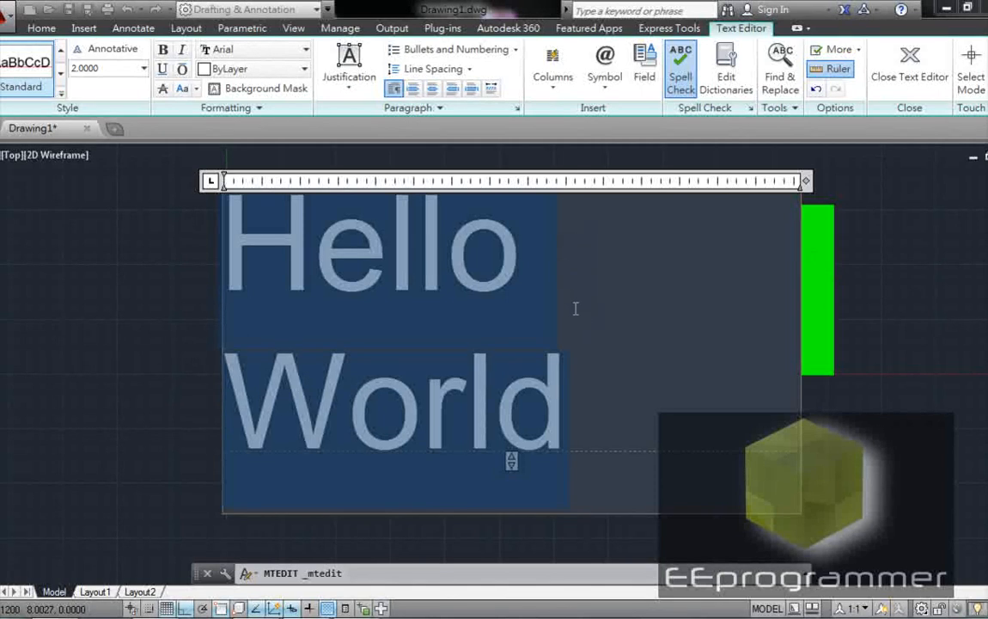
# Underline the selected Hello World text at height 2.
pyautogui.click(596, 388)
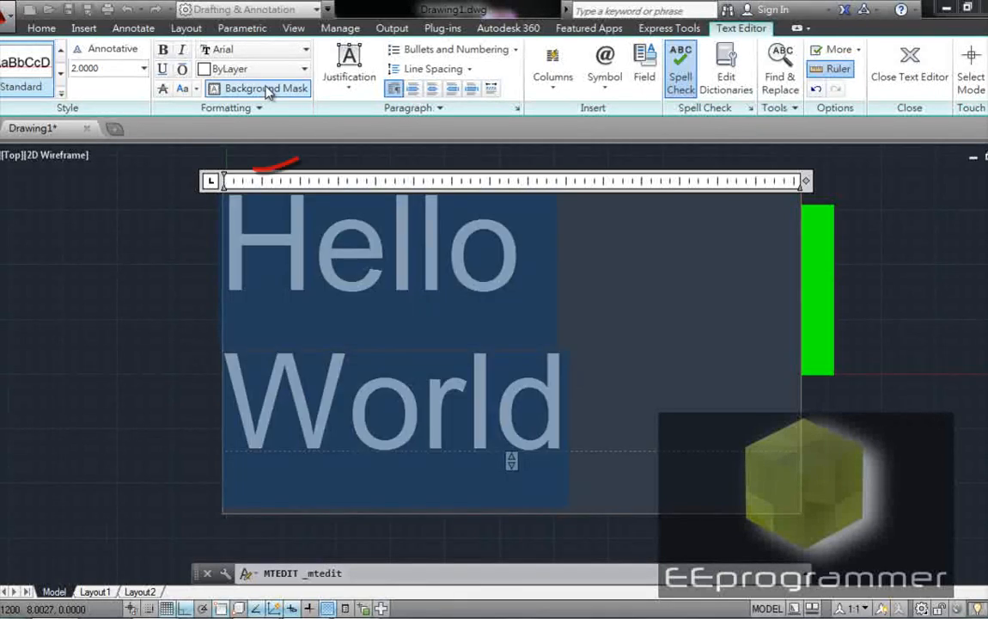
# Apply a green background mask to the new text, matching the sample.
pyautogui.click(264, 90)
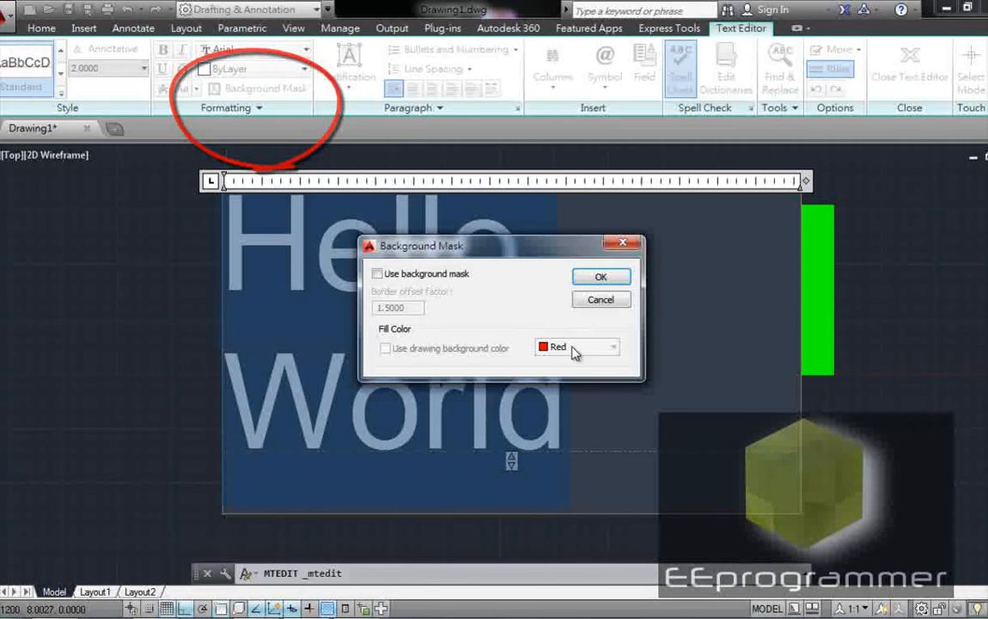
pyautogui.click(380, 273)
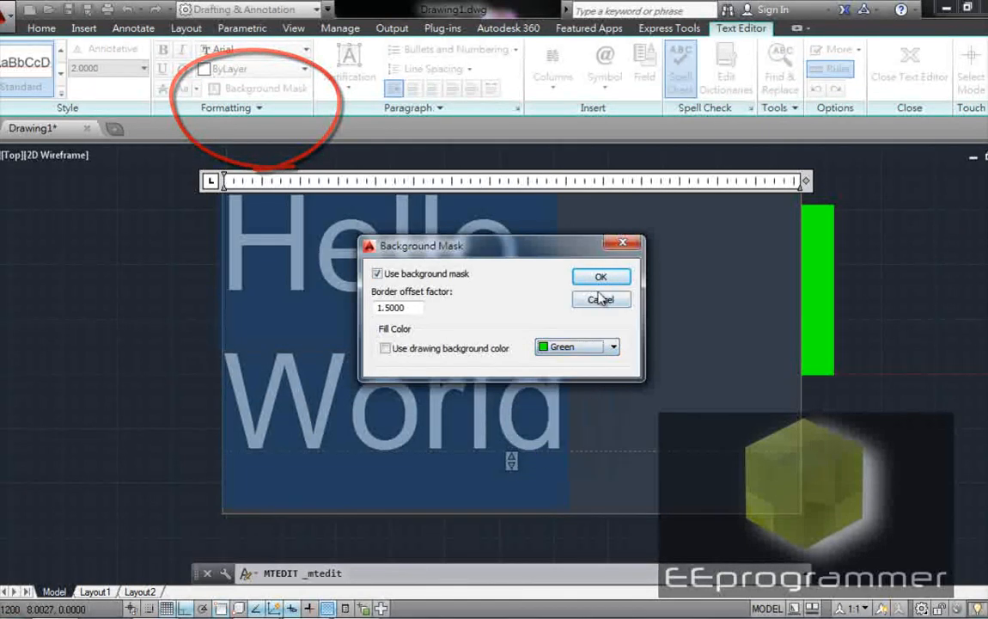
pyautogui.click(601, 275)
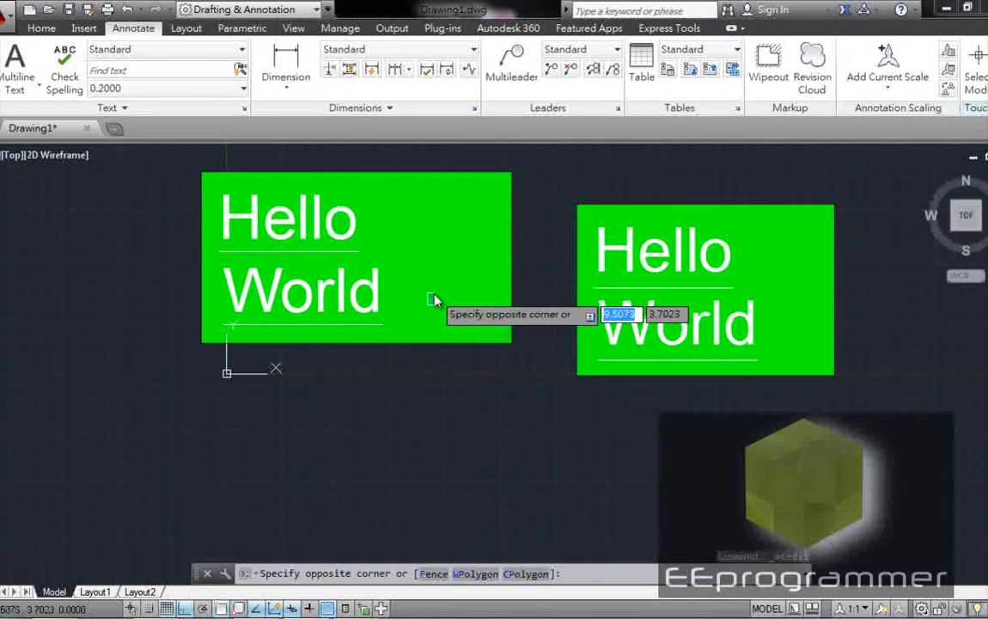
# Begin moving the new green text down toward the sample's level.
pyautogui.press('Escape')
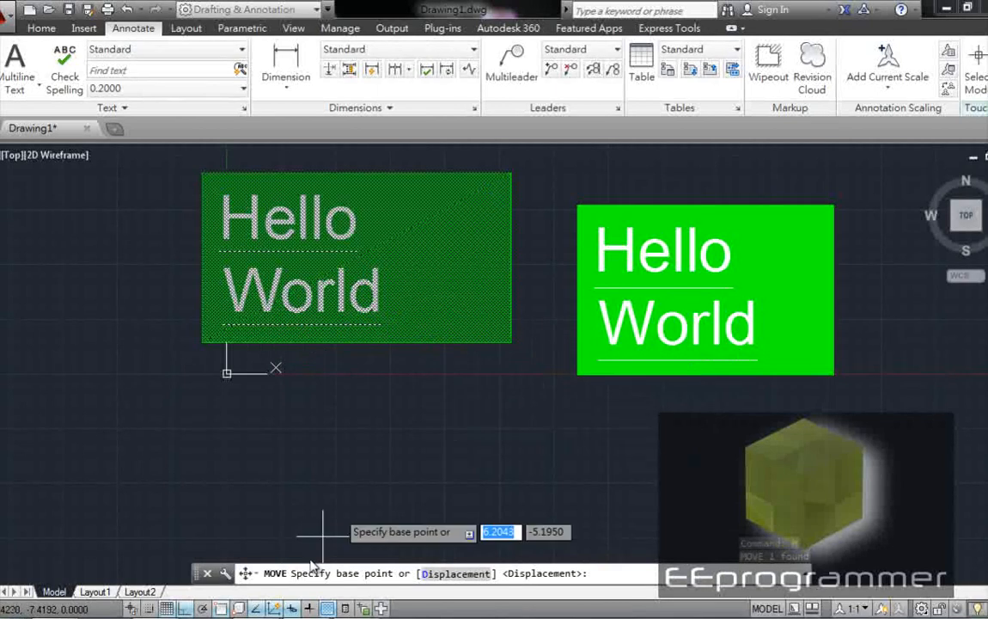
pyautogui.moveTo(519, 347)
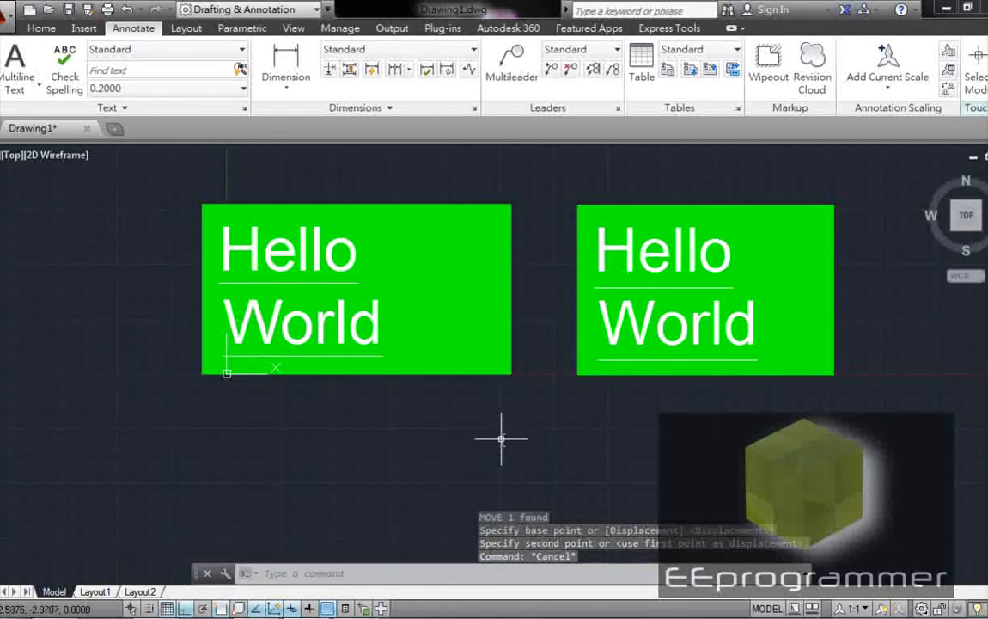
pyautogui.moveTo(495, 385)
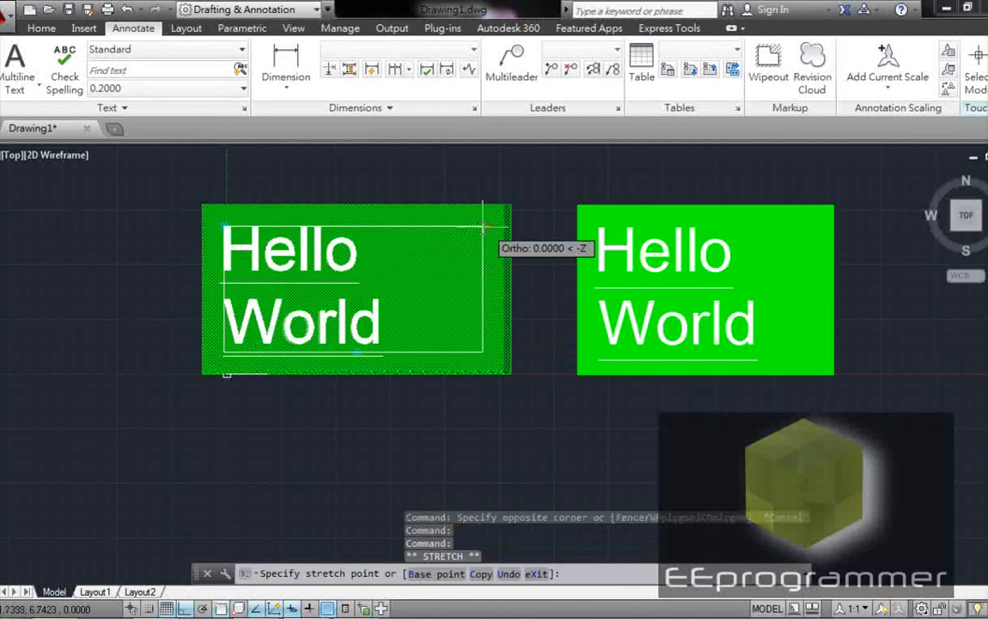
# Stretch the green box narrower in two grip edits until it matches the sample's width.
pyautogui.press('Escape')
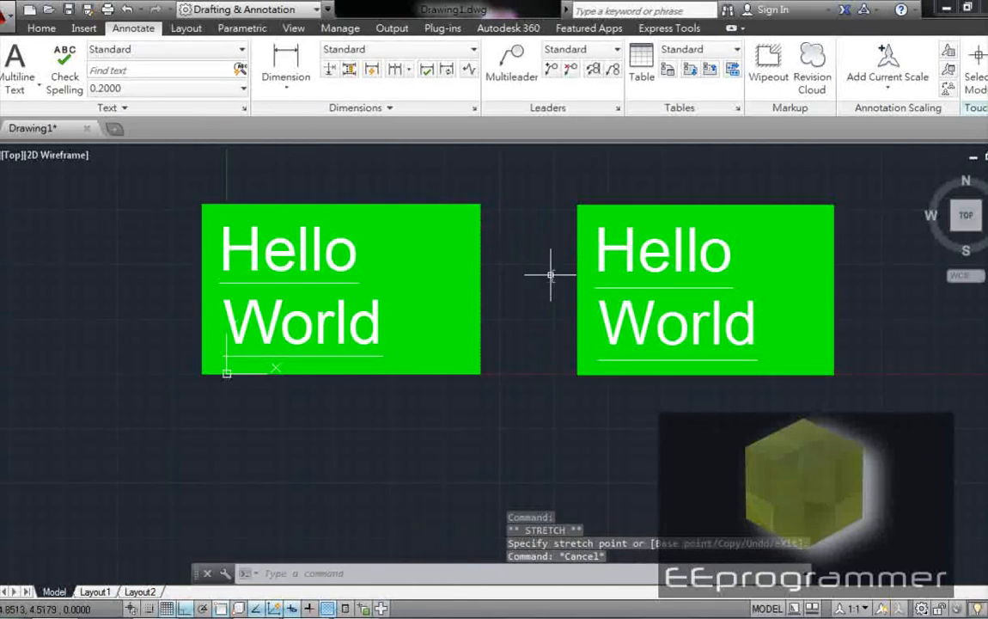
pyautogui.moveTo(490, 266)
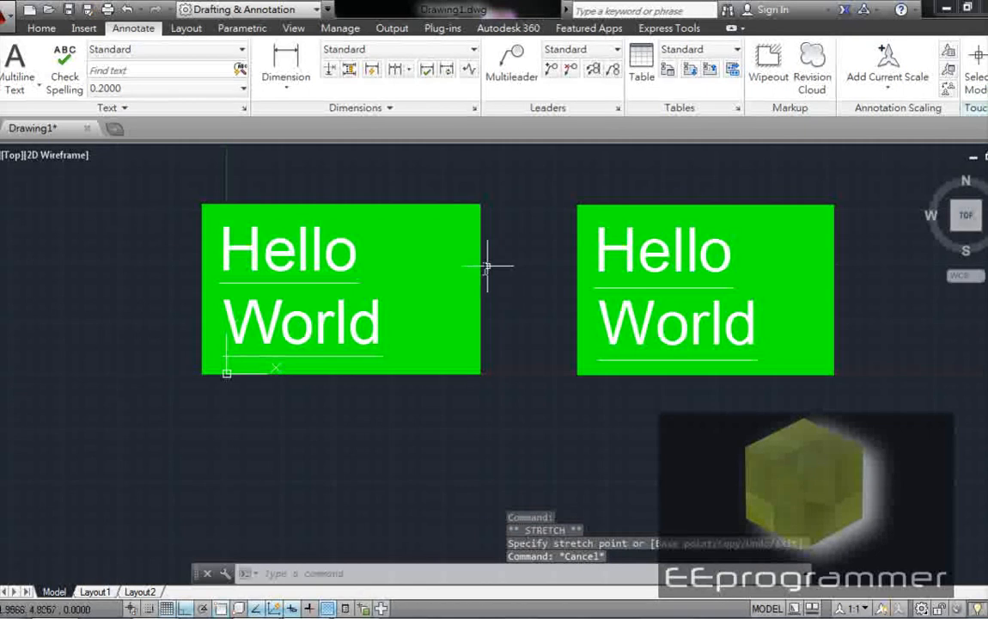
pyautogui.click(340, 289)
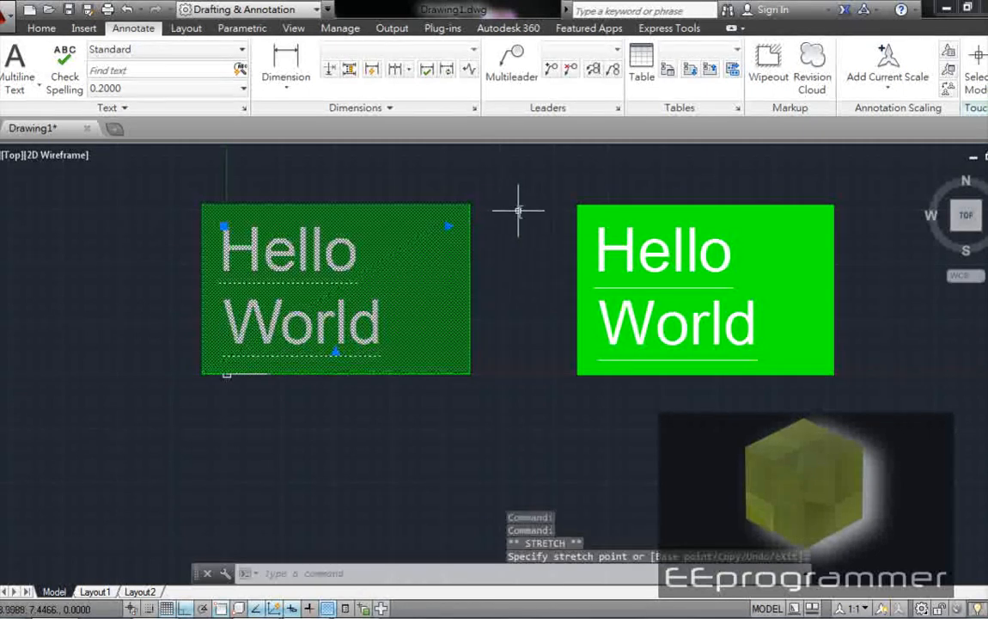
pyautogui.press('Escape')
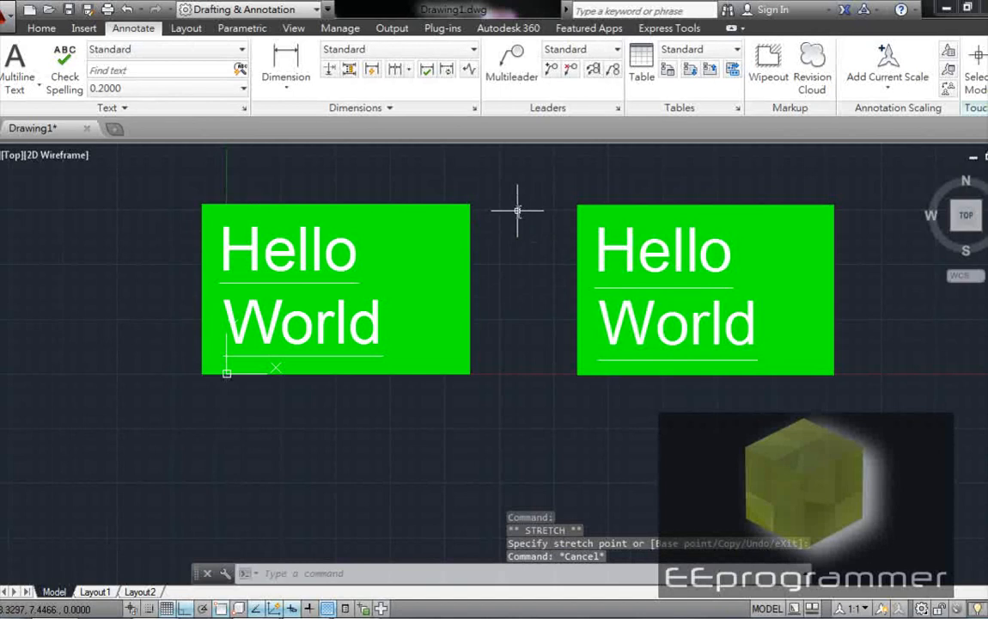